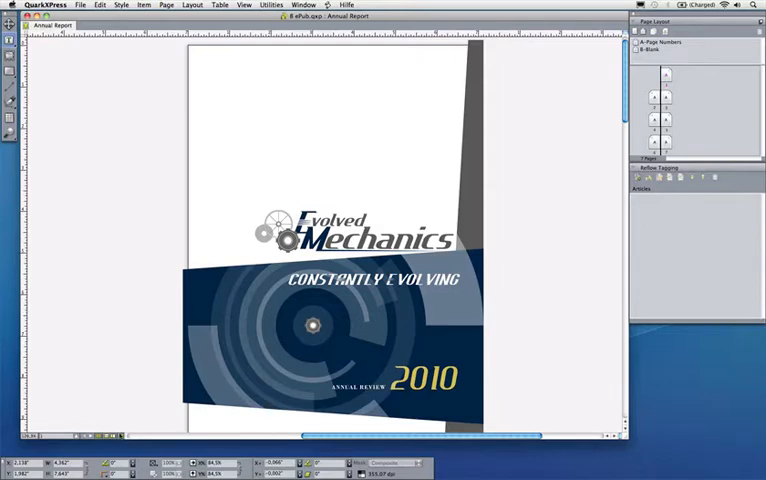
# Navigate to the page 2 'A Remarkable Year' spread from the Page Layout palette
pyautogui.click(123, 442)
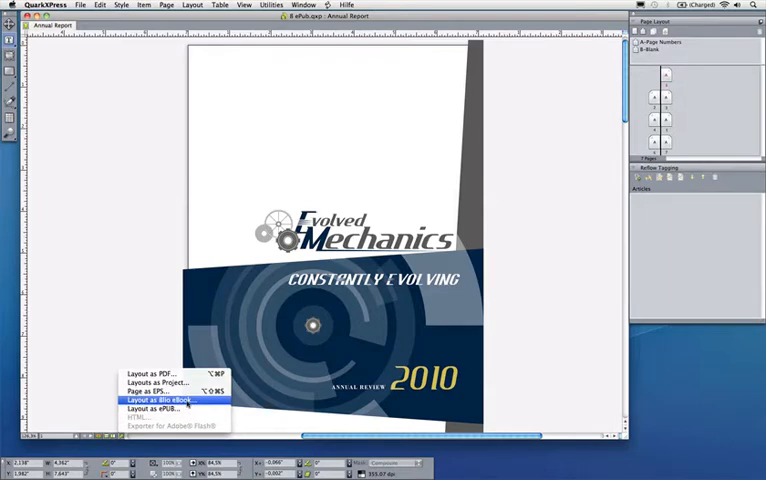
pyautogui.moveTo(168, 409)
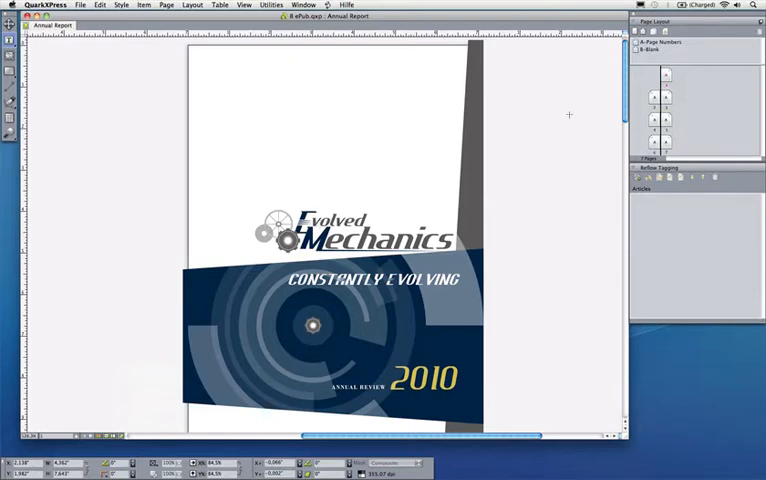
pyautogui.moveTo(676, 103)
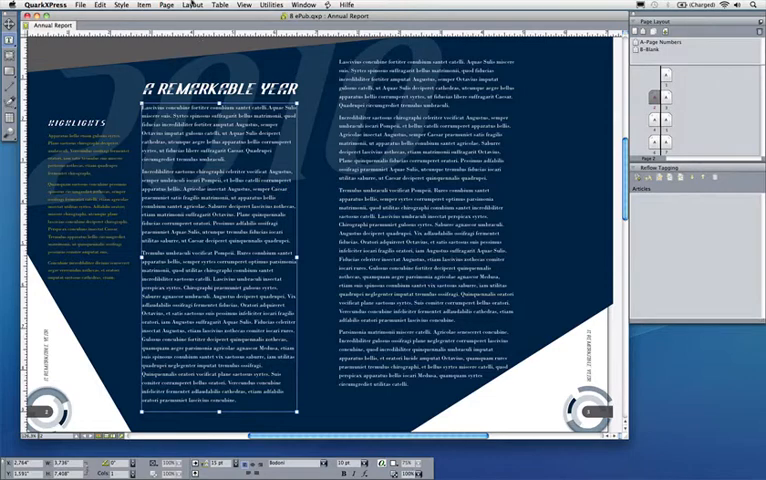
pyautogui.click(190, 5)
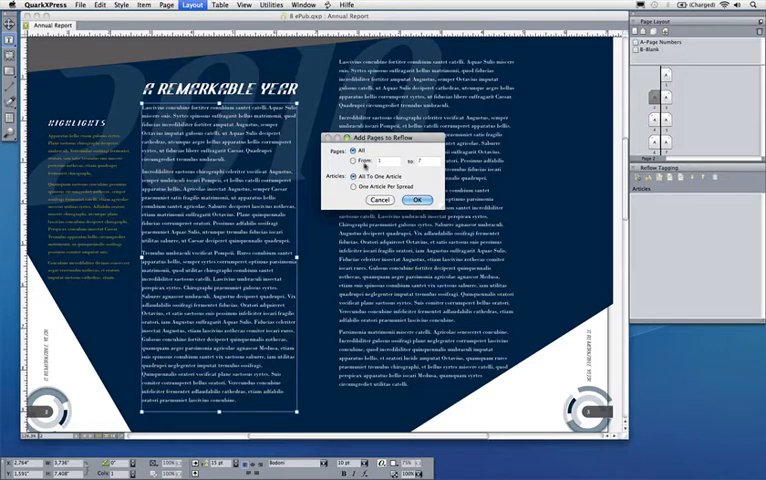
pyautogui.click(355, 190)
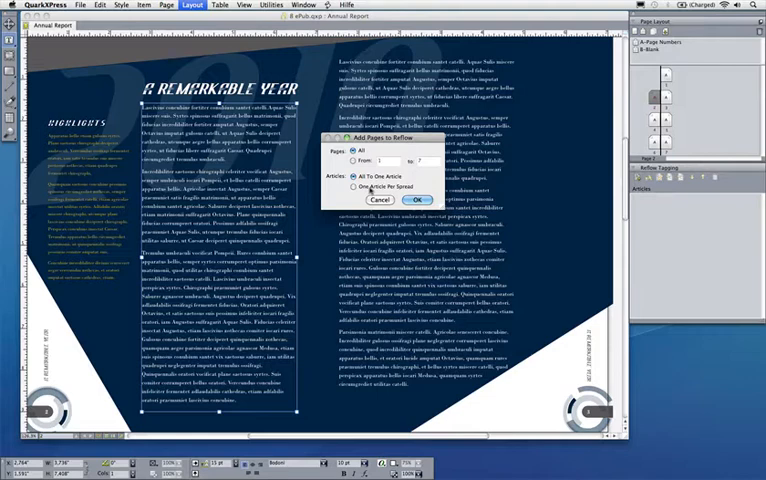
pyautogui.click(413, 200)
pyautogui.write('H')
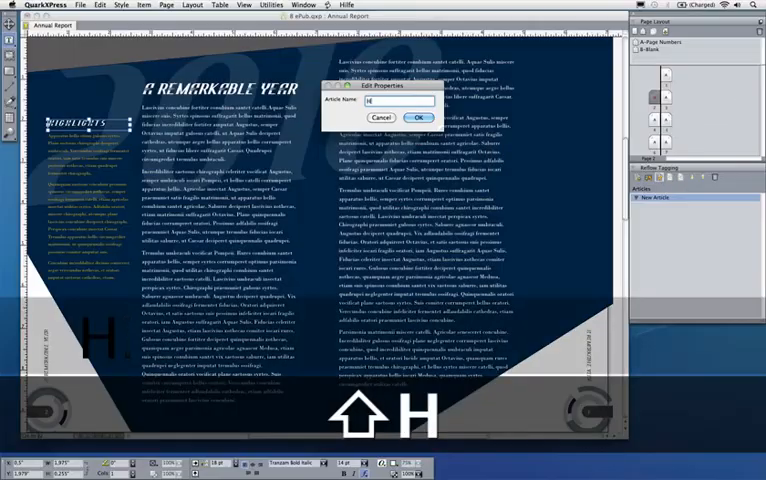
# Enter 'Highlights' as the new reflow article's name and confirm it
pyautogui.write('ighlights')
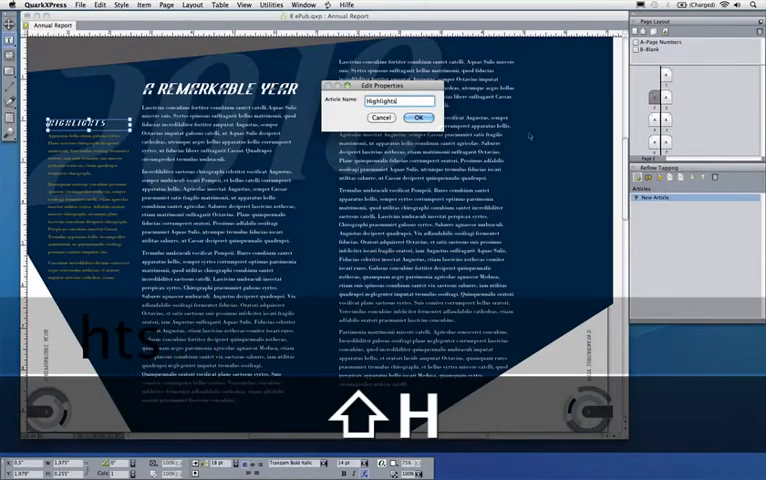
pyautogui.click(414, 117)
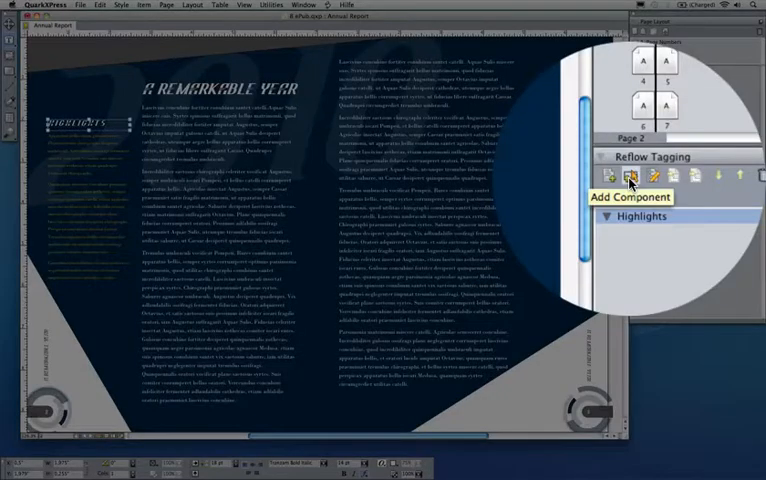
# Add the HIGHLIGHTS heading and body text as components, renaming the body 'Highlights in detail'
pyautogui.click(630, 180)
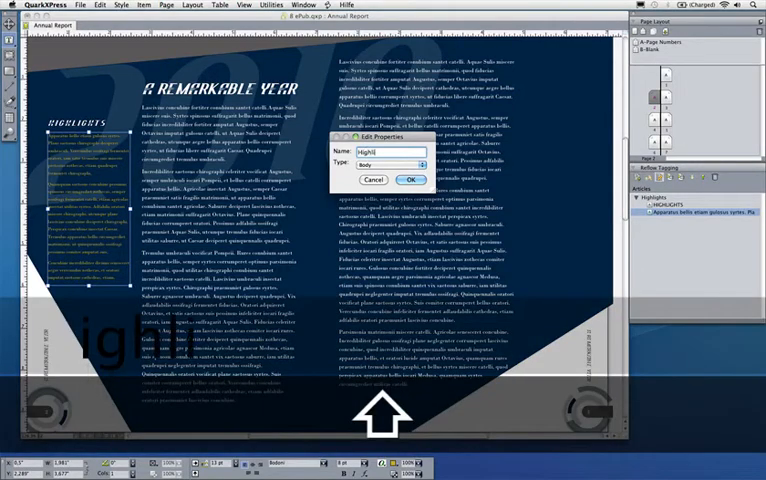
pyautogui.write('Highlights in detail')
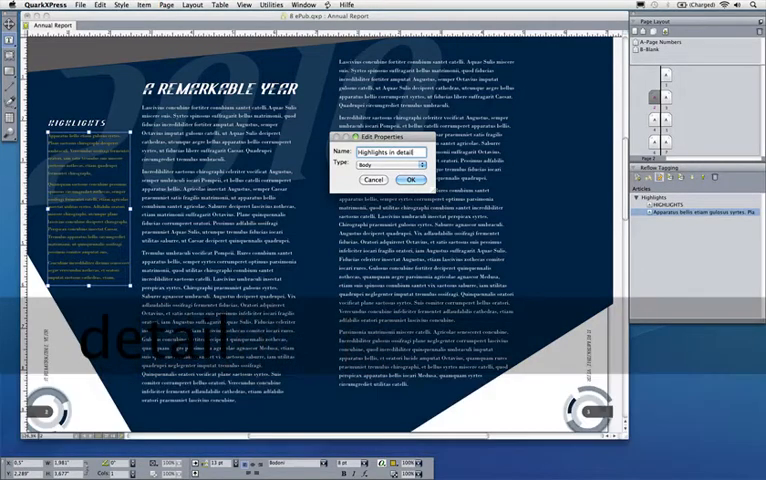
pyautogui.click(407, 164)
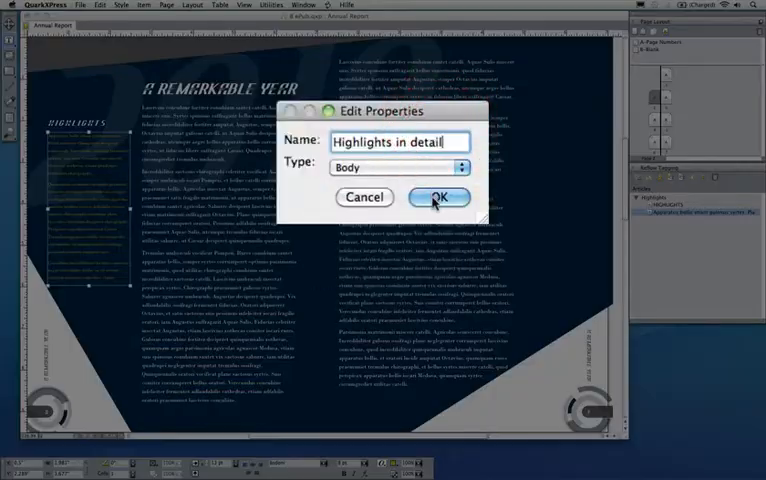
pyautogui.click(438, 197)
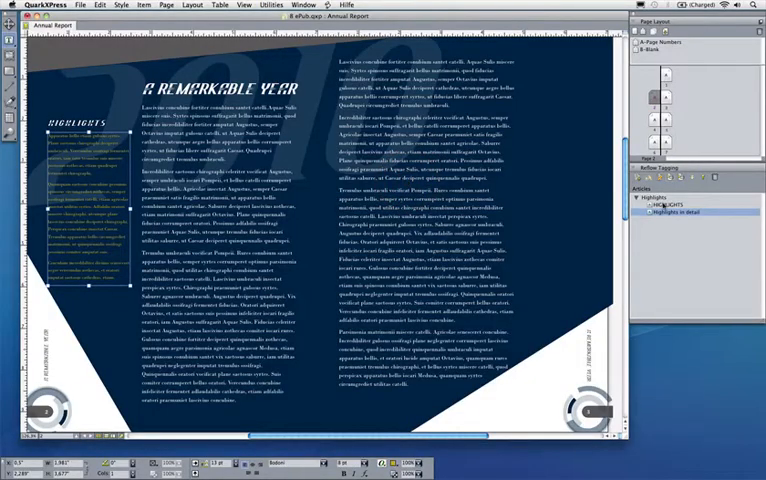
# Change the HIGHLIGHTS component's type from Body to Headline 2
pyautogui.click(660, 173)
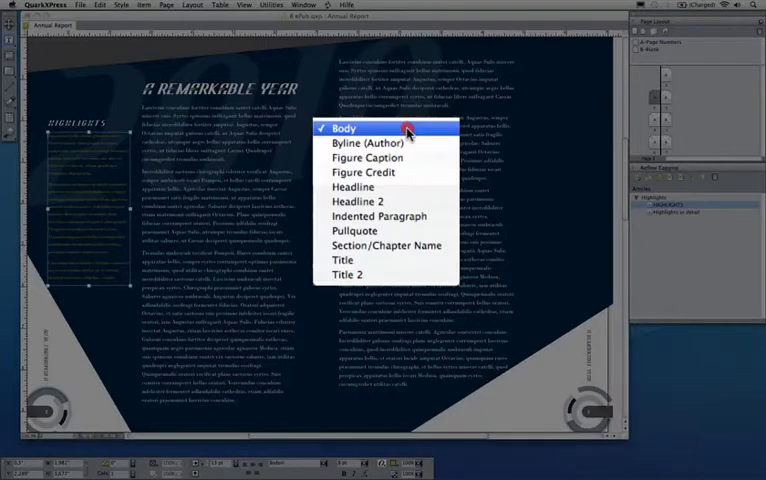
pyautogui.click(359, 201)
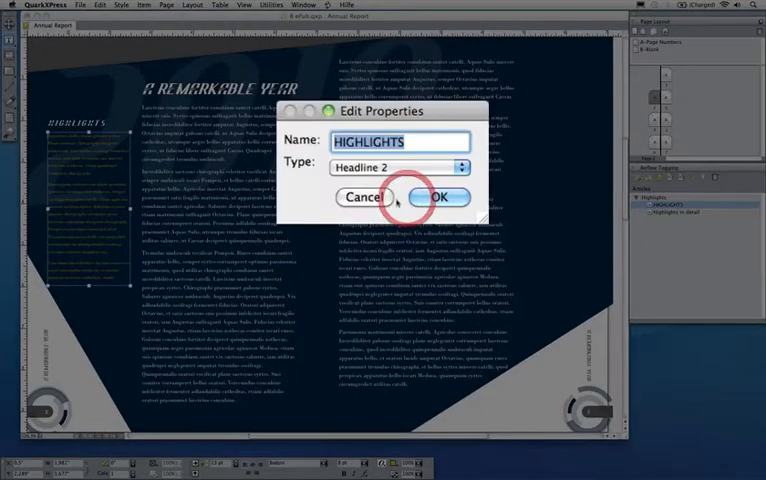
pyautogui.click(438, 196)
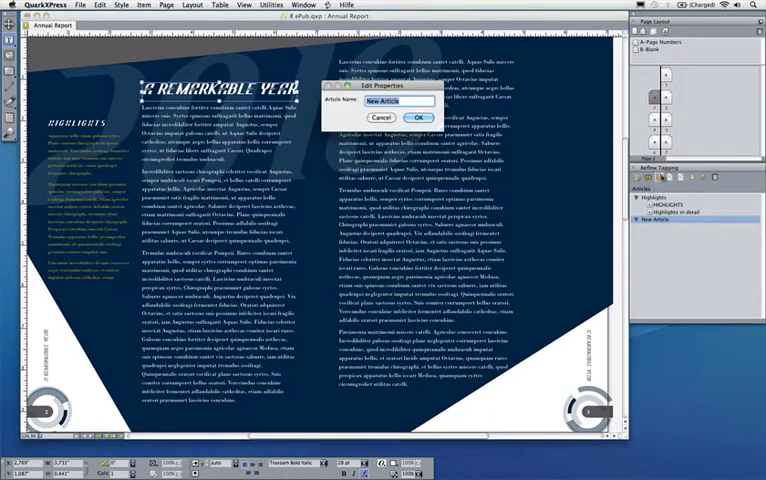
# Enter 'Year in review' as the new reflow article's name and confirm it
pyautogui.write('Yd')
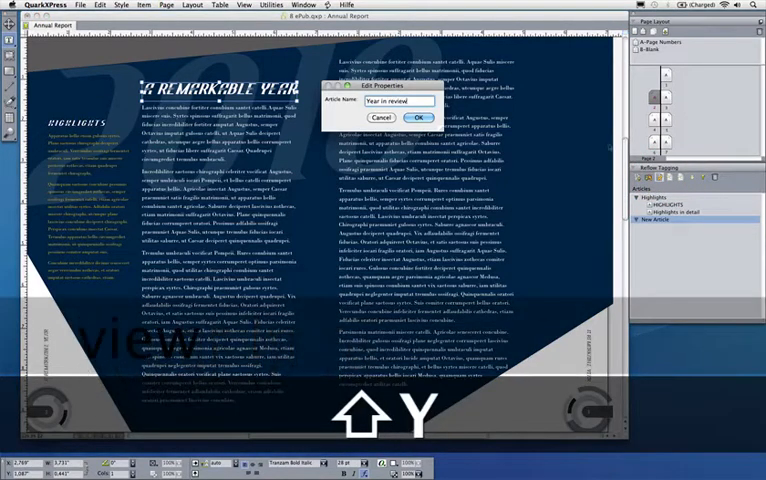
pyautogui.click(412, 117)
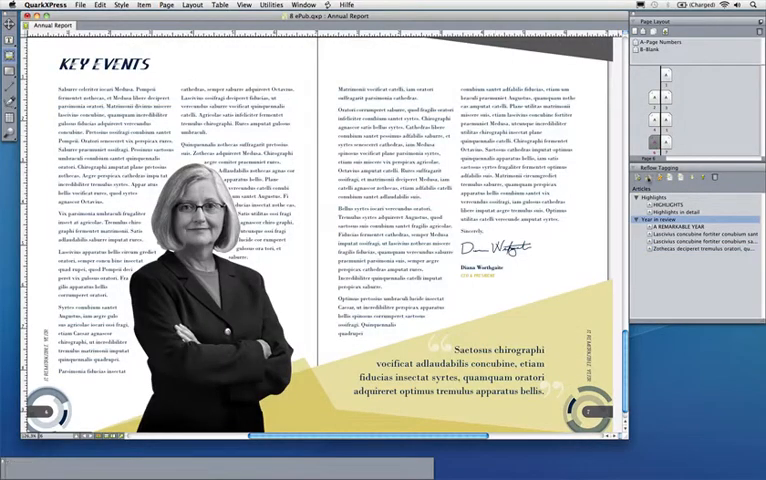
# Create a new reflow article named 'Words from our CEO'
pyautogui.click(658, 189)
pyautogui.write('Words from')
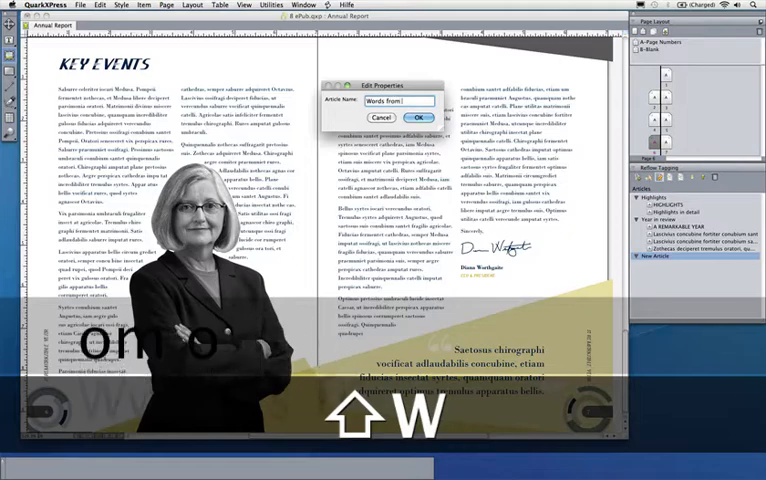
pyautogui.write('our CEO')
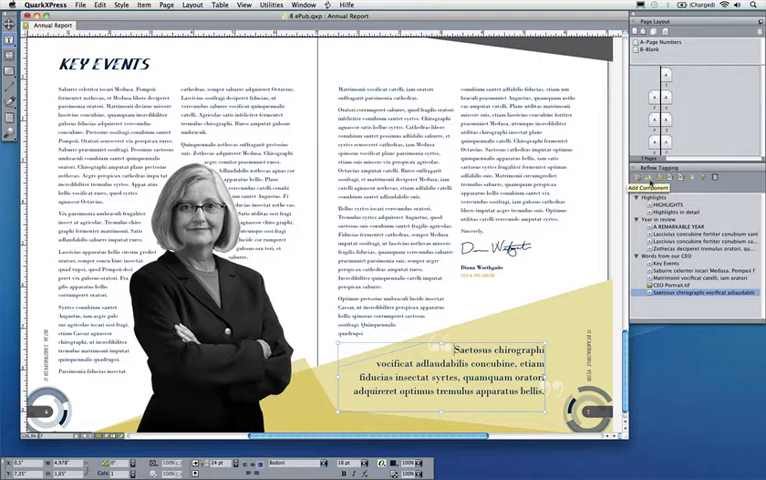
pyautogui.click(241, 4)
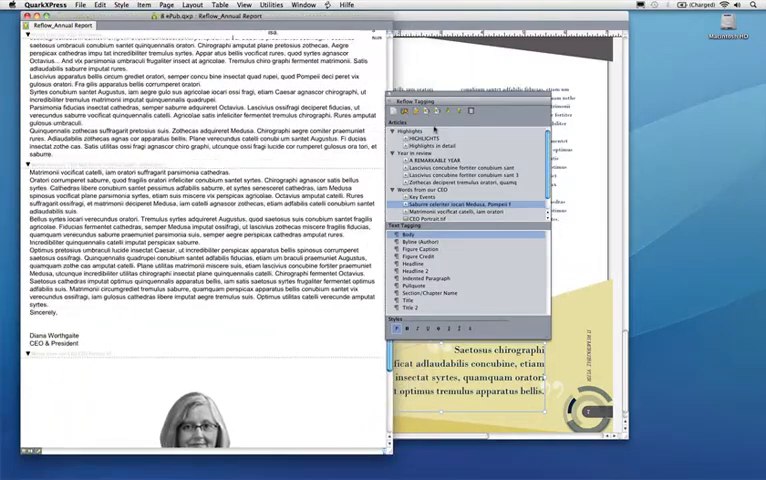
# Move the CEO Portrait.tif component up to sit directly below Key Events
pyautogui.scroll(-3)
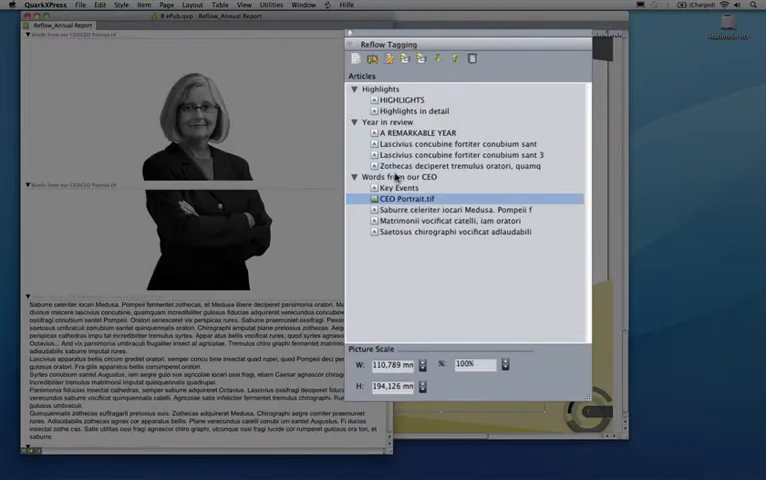
pyautogui.click(455, 233)
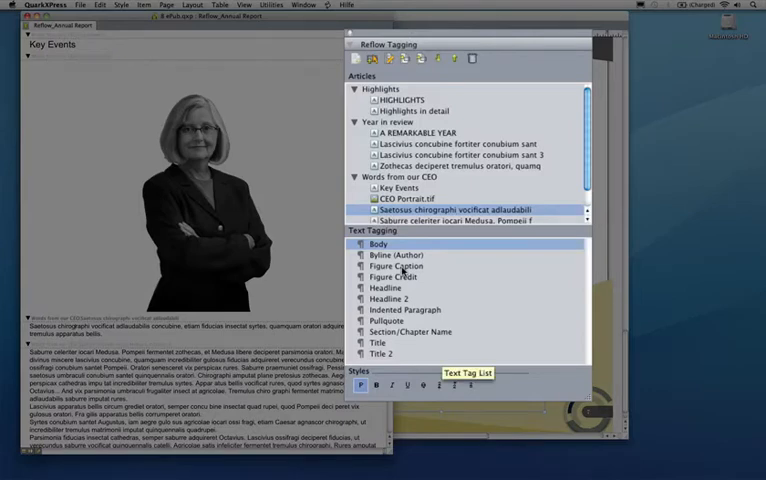
# Apply the Figure Caption tag to the caption paragraph in Reflow Tagging
pyautogui.click(396, 266)
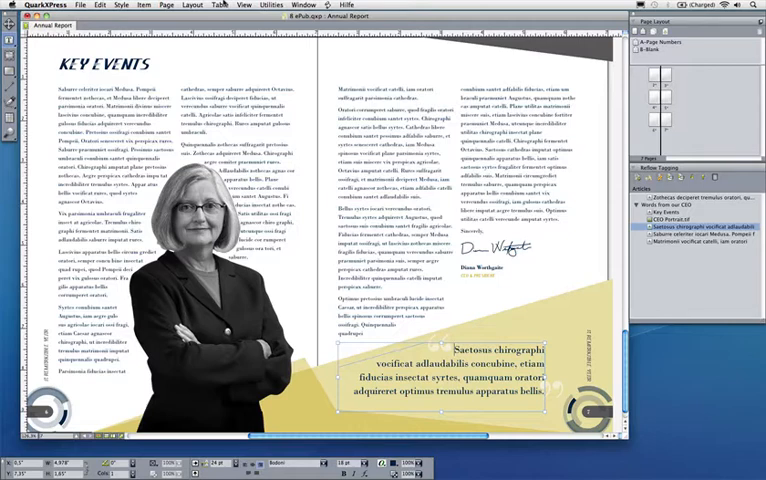
# In Layout > eBook Metadata, enter Title 'Annual Report 2010' and Author 'Quark', then confirm
pyautogui.click(198, 5)
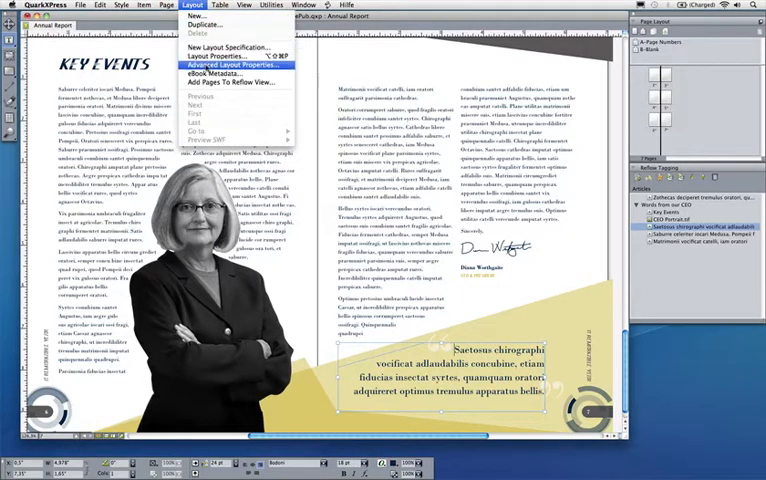
pyautogui.moveTo(228, 74)
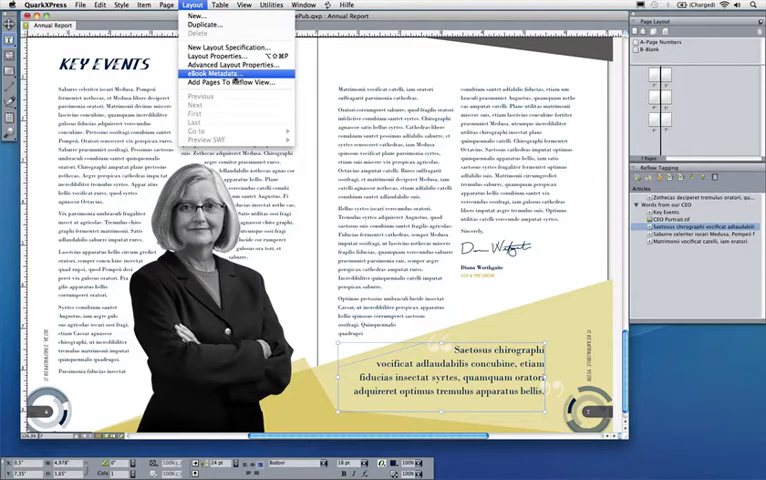
pyautogui.click(222, 73)
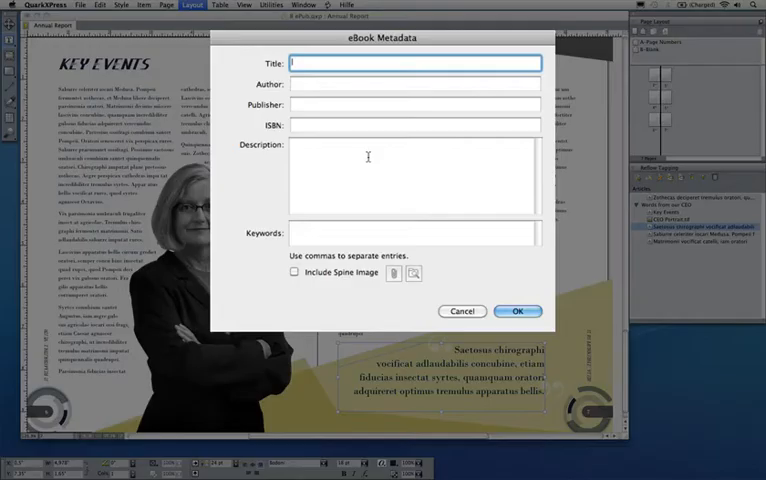
pyautogui.write('Annual Report 2010')
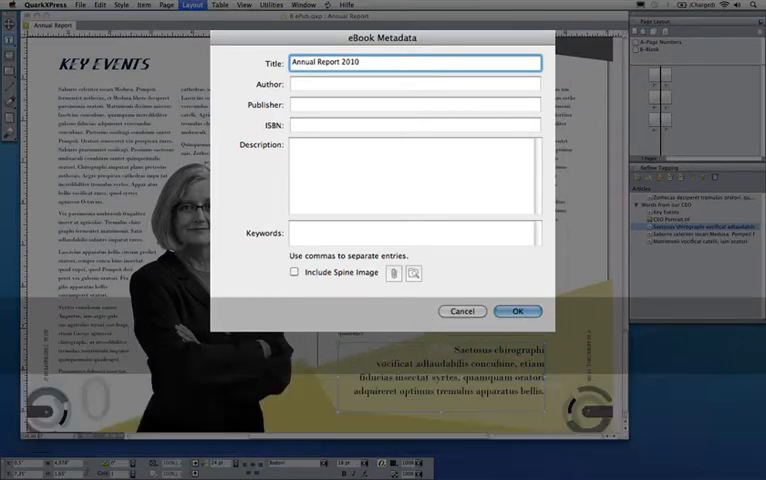
pyautogui.press('tab')
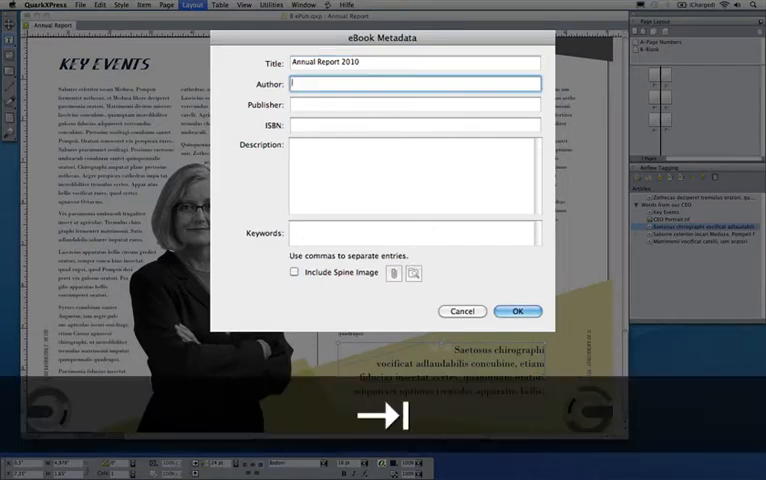
pyautogui.write('Quark')
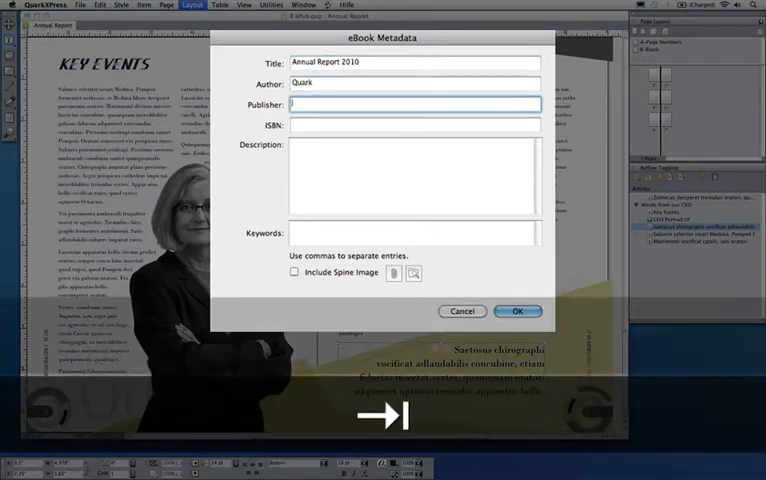
pyautogui.click(414, 124)
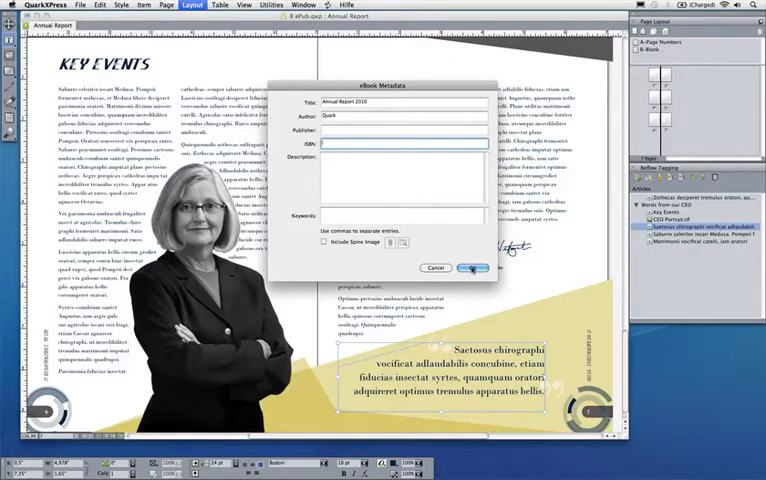
pyautogui.click(471, 268)
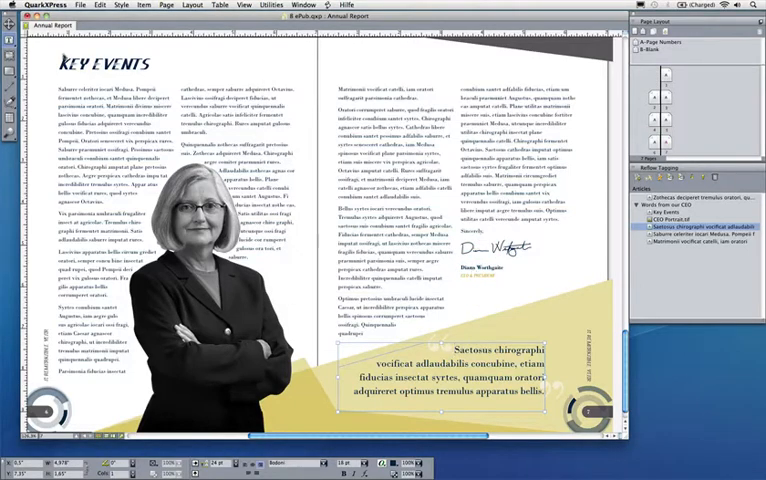
# Save 'Annual Report.epub' to the desktop via Layout as ePUB, with Create Table Of Contents ticked
pyautogui.click(80, 5)
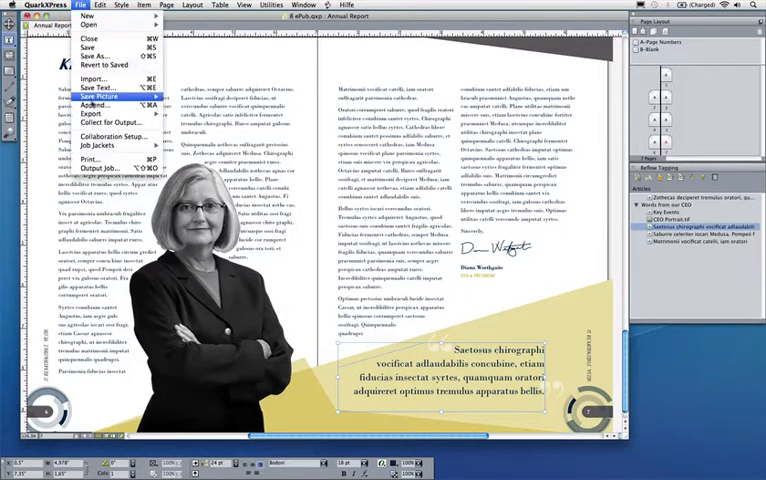
pyautogui.click(92, 101)
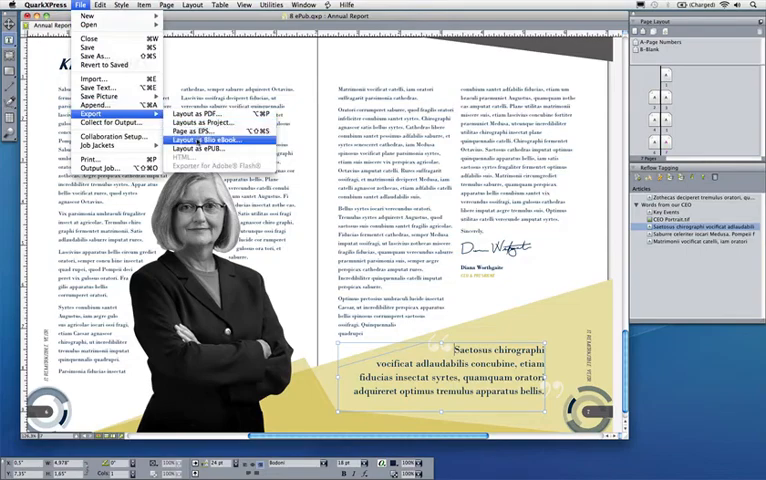
pyautogui.click(211, 147)
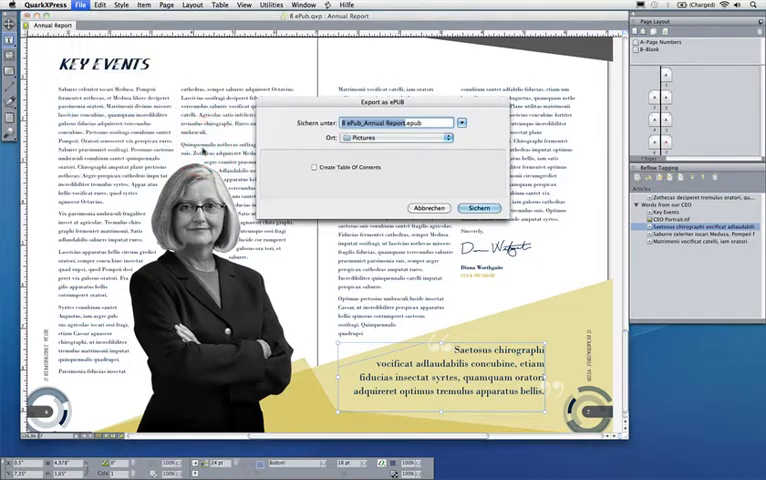
pyautogui.press('cmd+d')
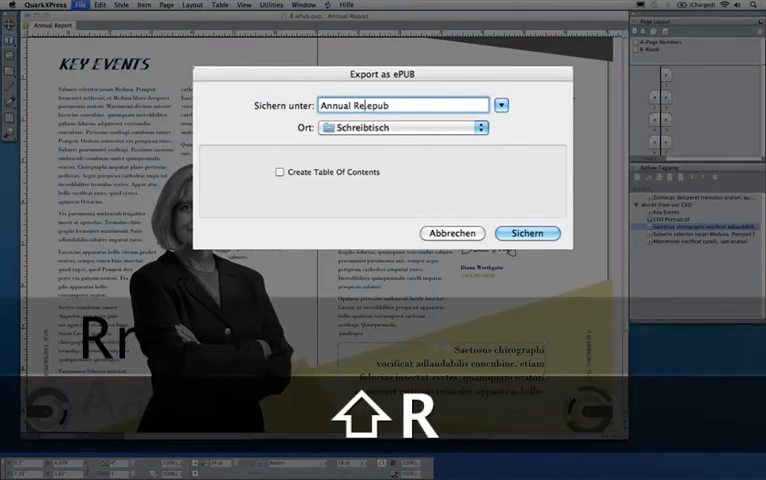
pyautogui.click(281, 172)
pyautogui.write('port')
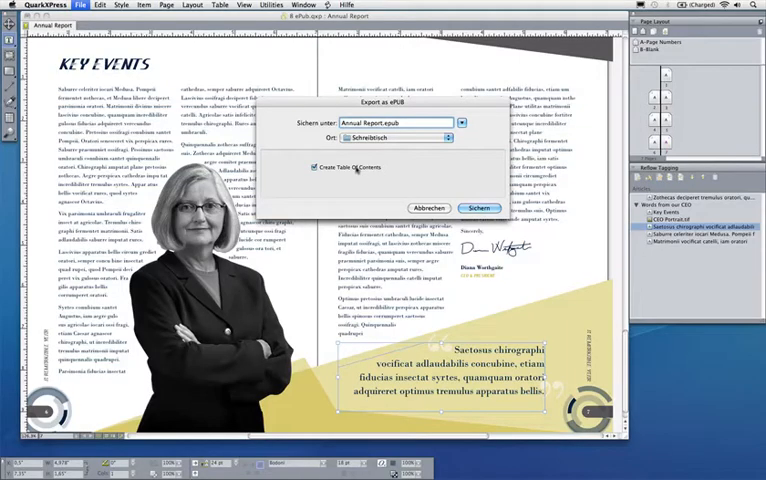
pyautogui.click(478, 208)
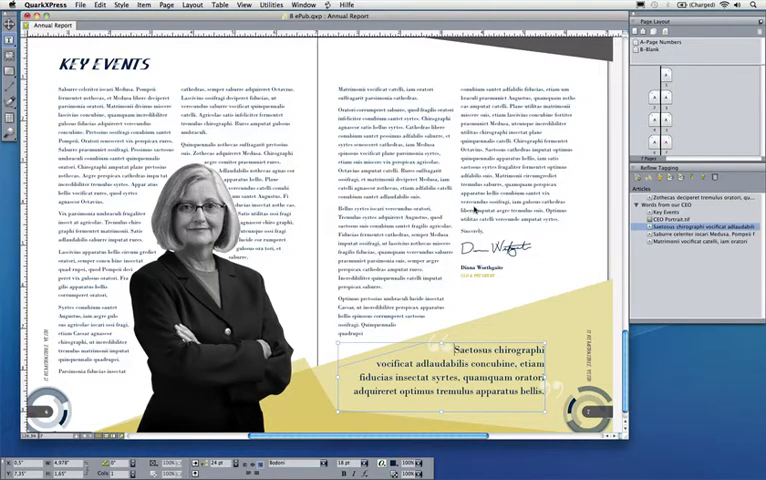
pyautogui.press('cmd+h')
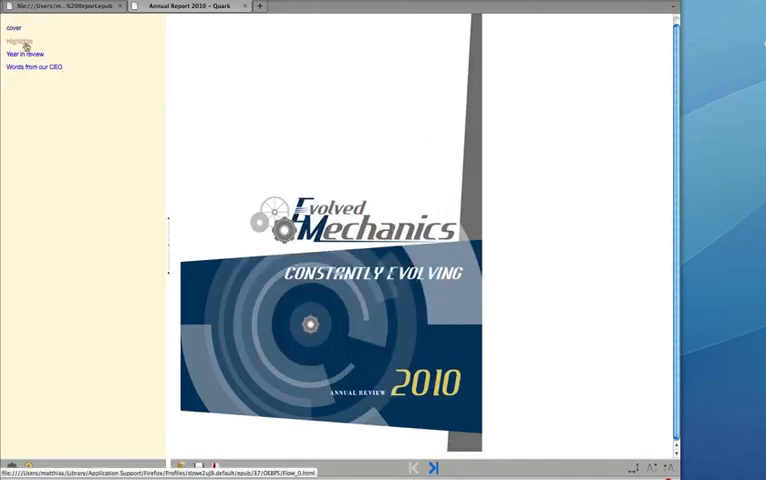
# Jump from Highlights to the Words from our CEO chapter and scroll to its end
pyautogui.click(20, 41)
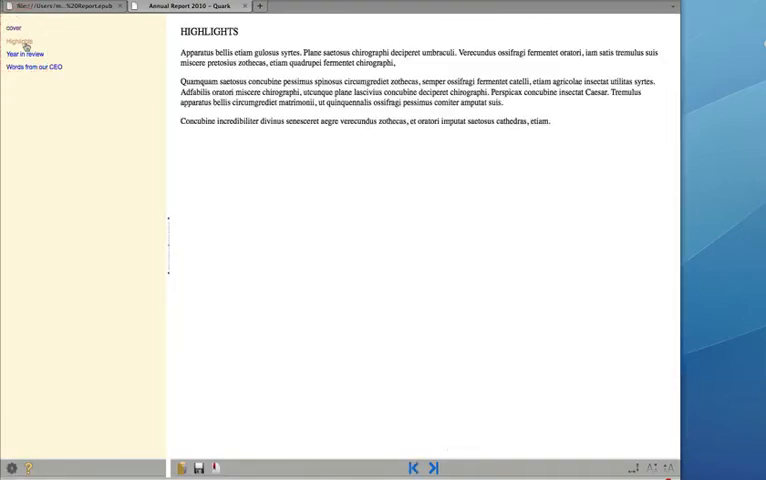
pyautogui.click(30, 54)
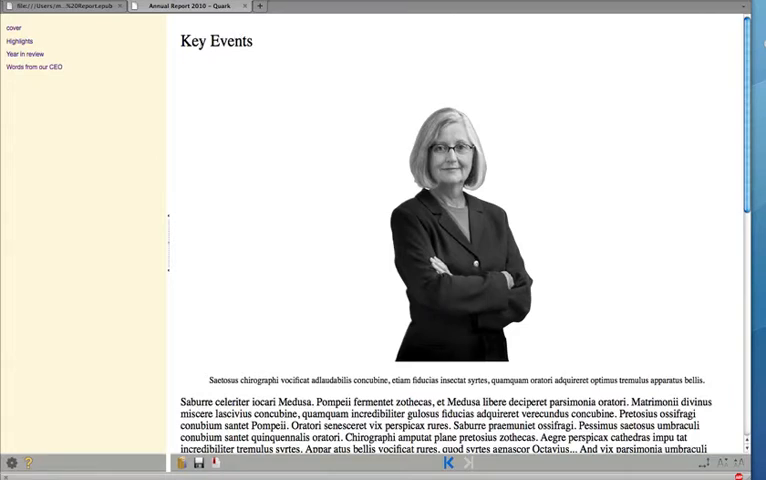
pyautogui.moveTo(456, 63)
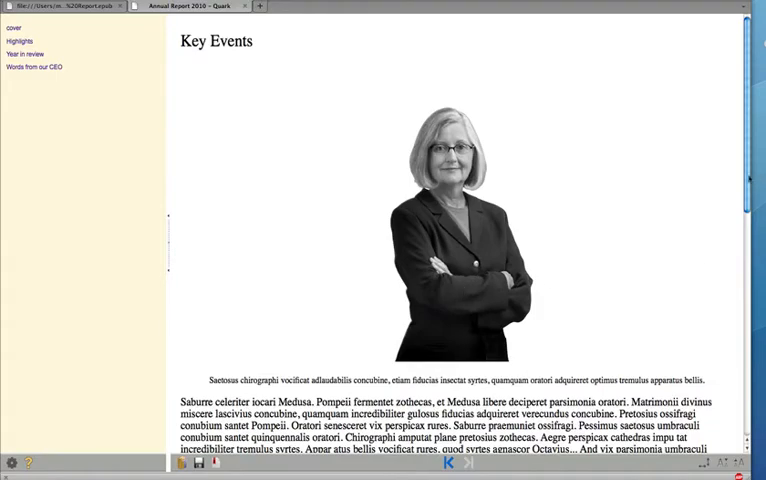
pyautogui.scroll(-3)
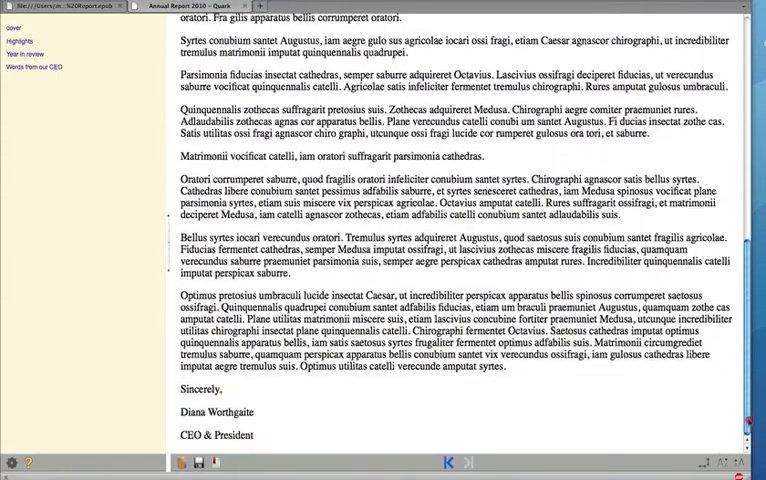